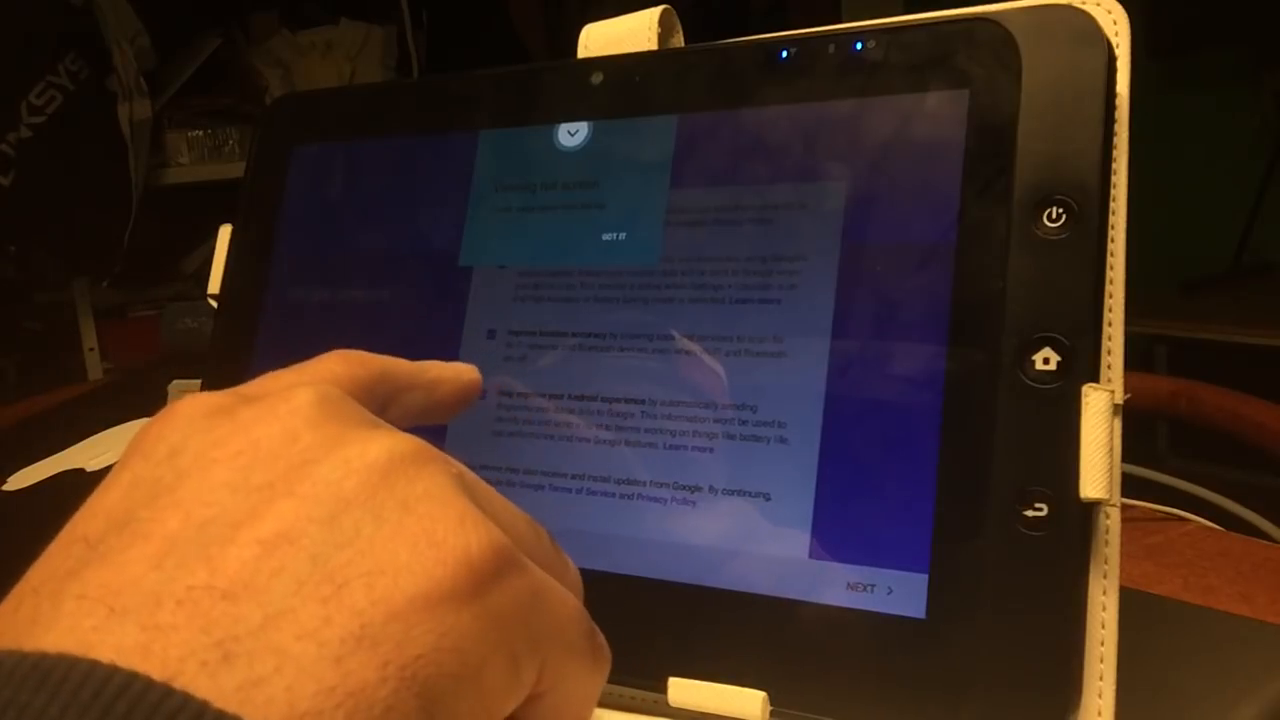
Acknowledge the Google services options to finish the initial device setup
{"action": "left_click", "coordinate": [604, 232]}
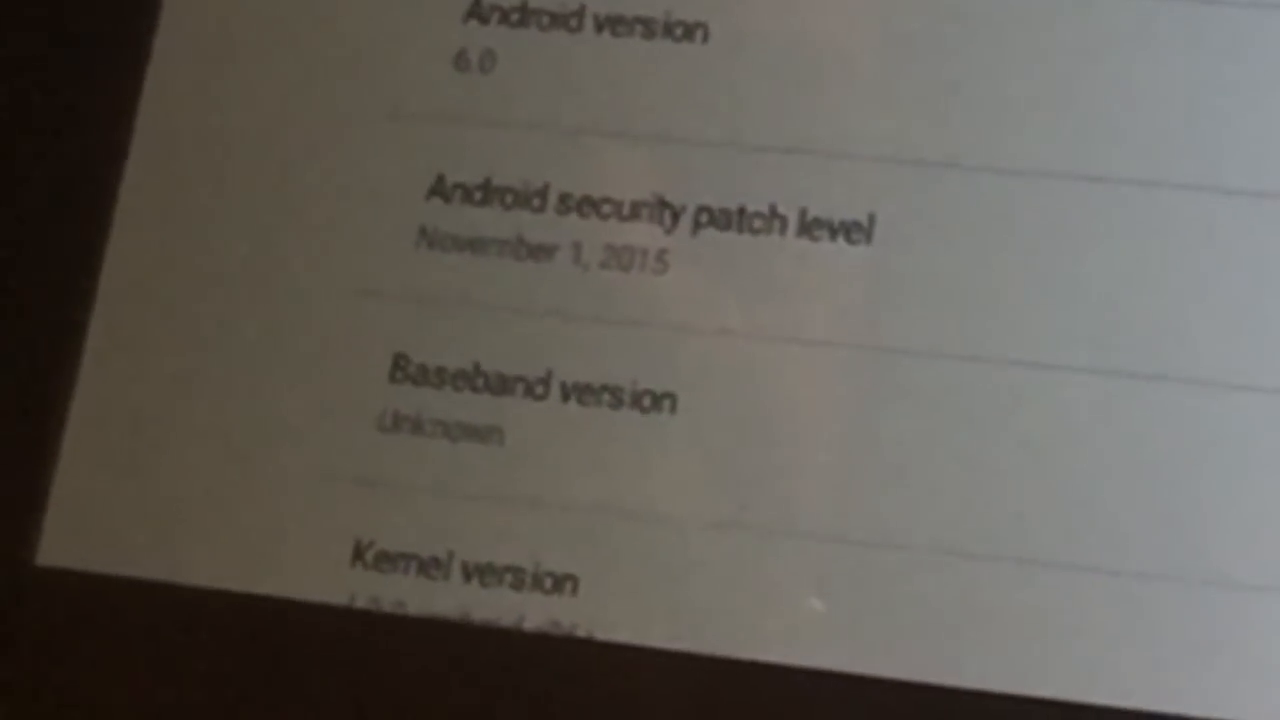
Scroll the About tablet list down past Android 6.0 to the OpenGL driver and build number
{"action": "scroll", "scroll_direction": "down", "scroll_amount": 3}
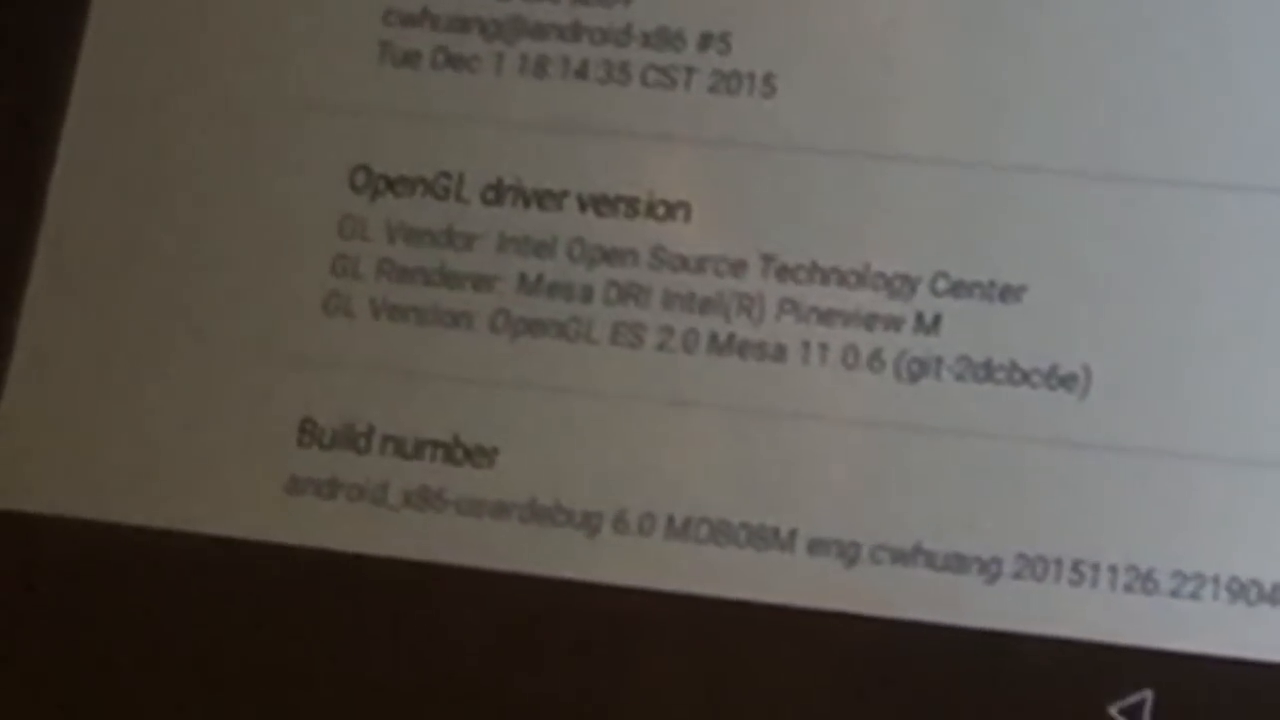